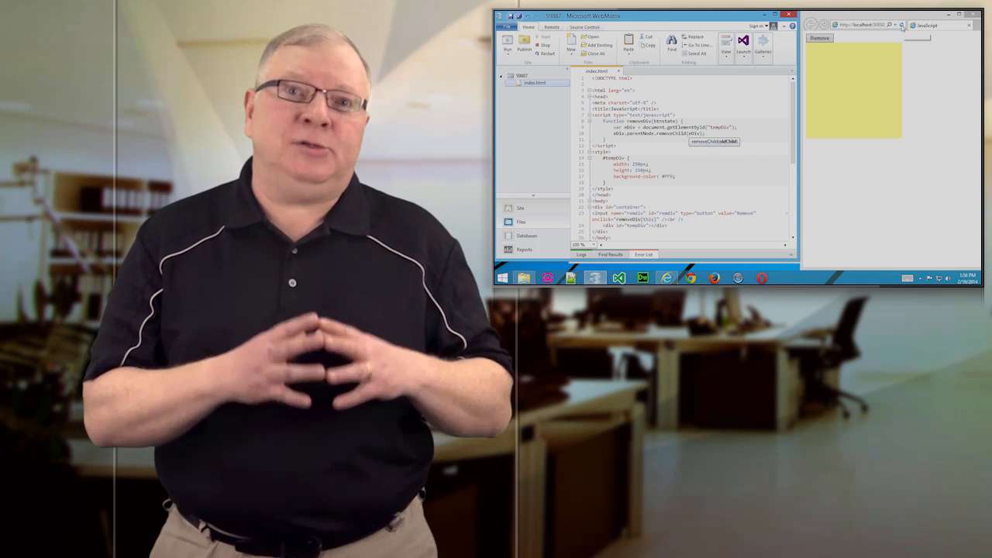
# Show index.html in the editor with its browser preview alongside
pyautogui.click(818, 38)
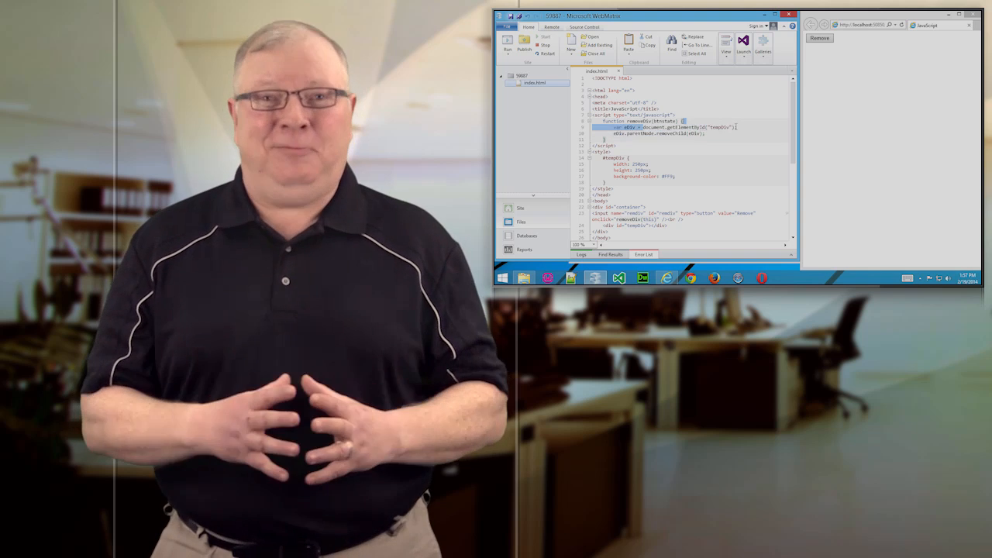
pyautogui.click(776, 14)
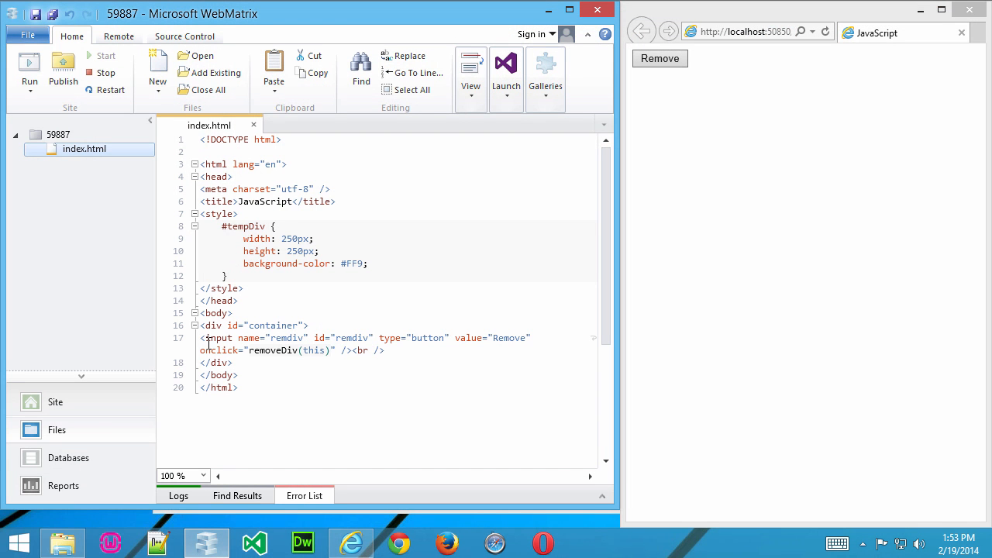
# Place the cursor after the Remove button's onclick="removeDiv(this)" input line
pyautogui.click(214, 325)
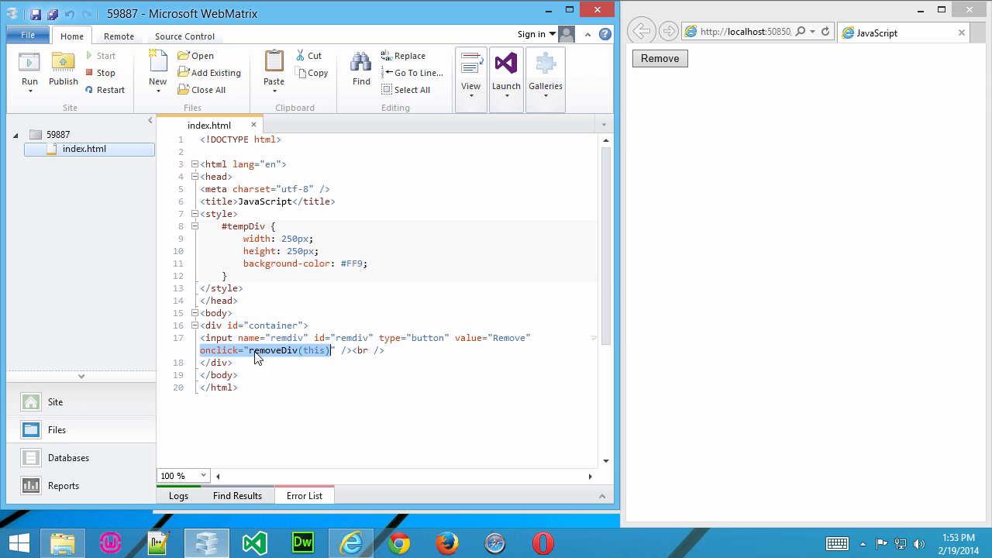
pyautogui.moveTo(255, 357)
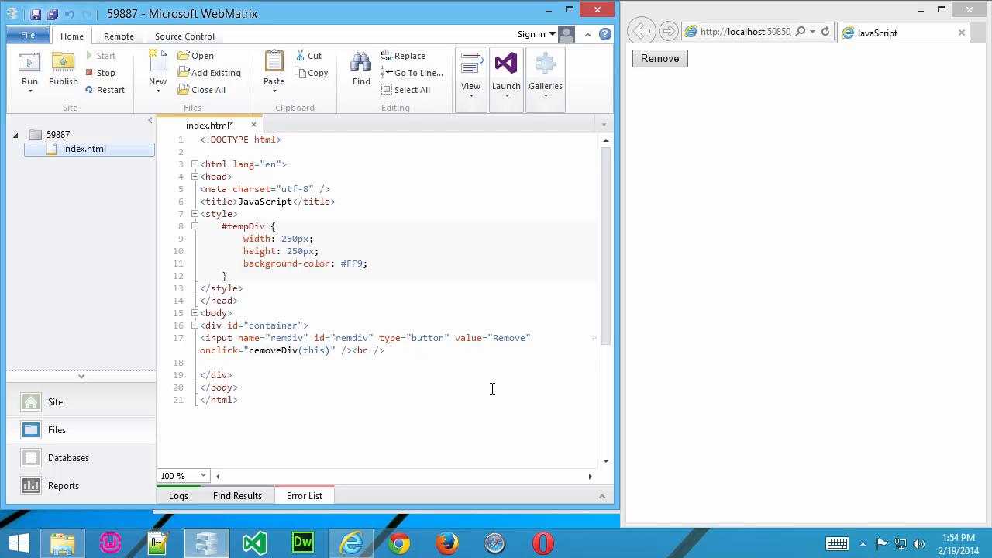
# Insert <div id="tempDiv"></div> below the Remove button to show the yellow box
pyautogui.write('<div id="tempDiv"></div>')
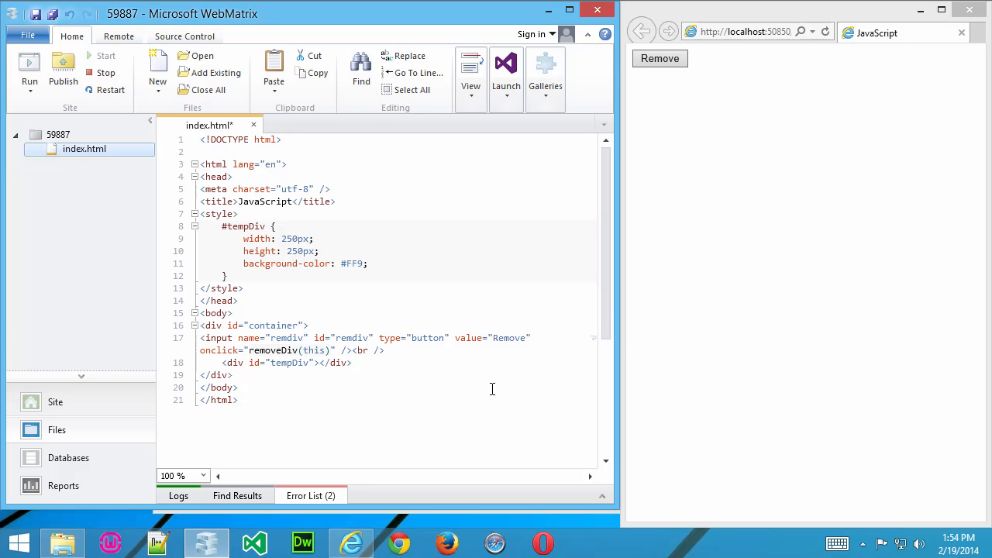
pyautogui.moveTo(199, 214); pyautogui.dragTo(241, 288)
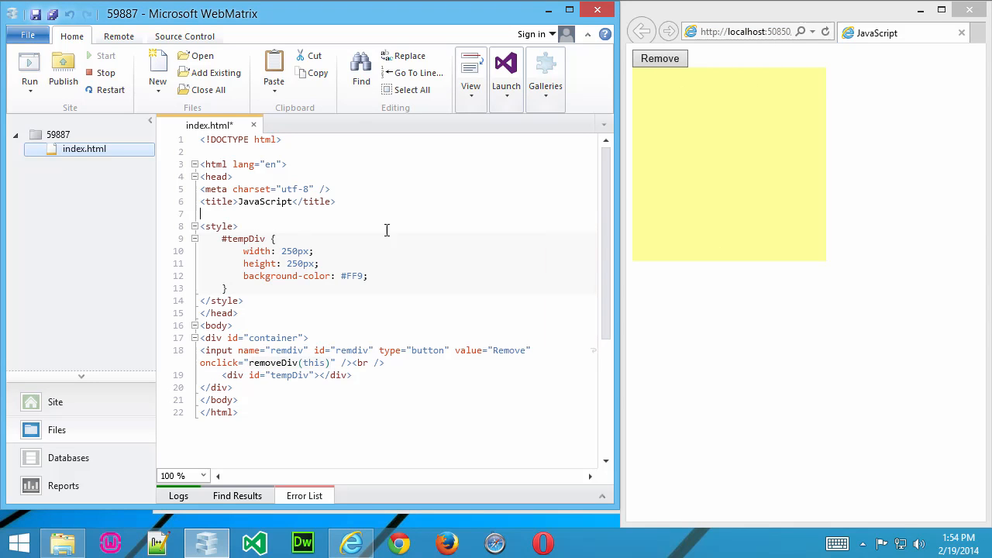
# Add a <script type="text/javascript"> block after the title line
pyautogui.write('<ja')
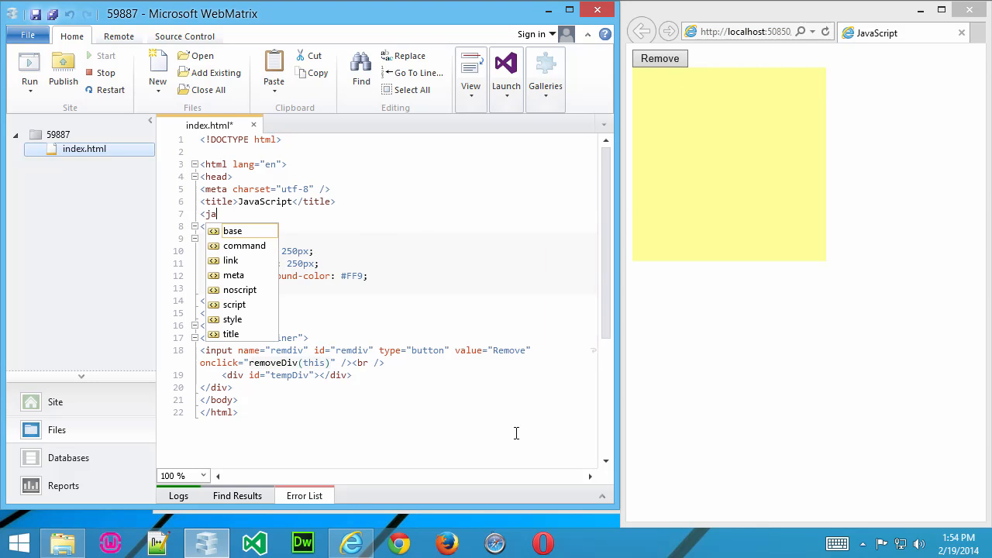
pyautogui.write('script')
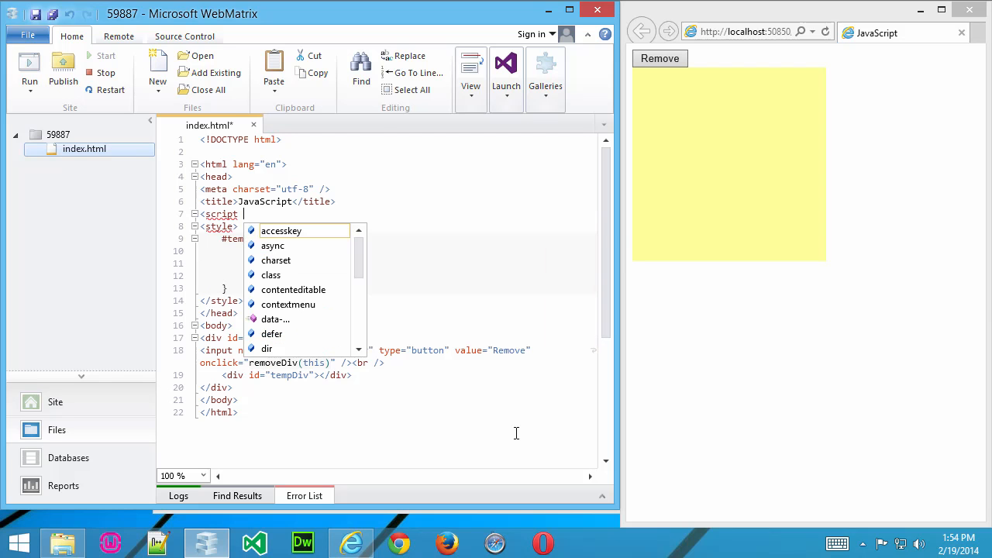
pyautogui.write('type="text/javascript">')
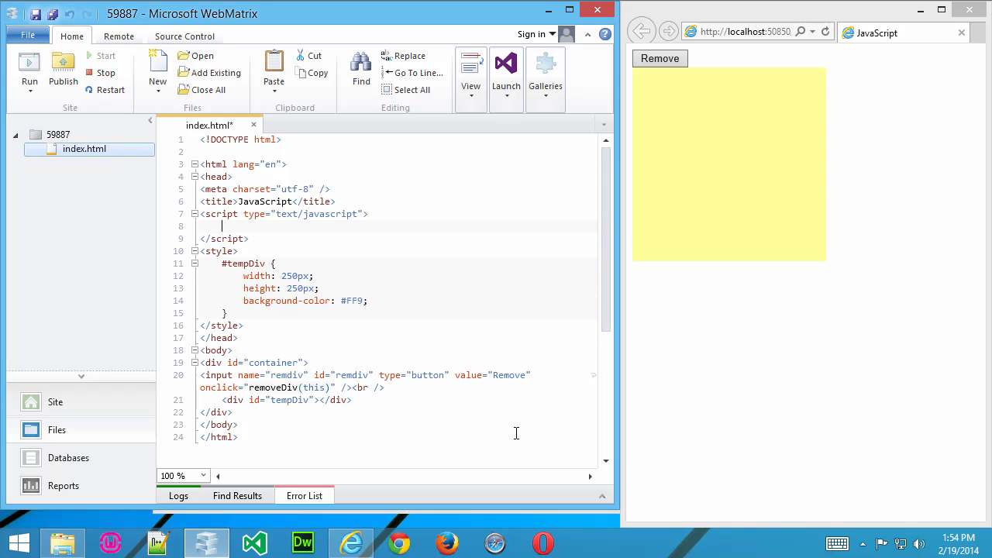
# Declare an empty function removeDiv(btnstate) with braces inside the script block
pyautogui.write('function')
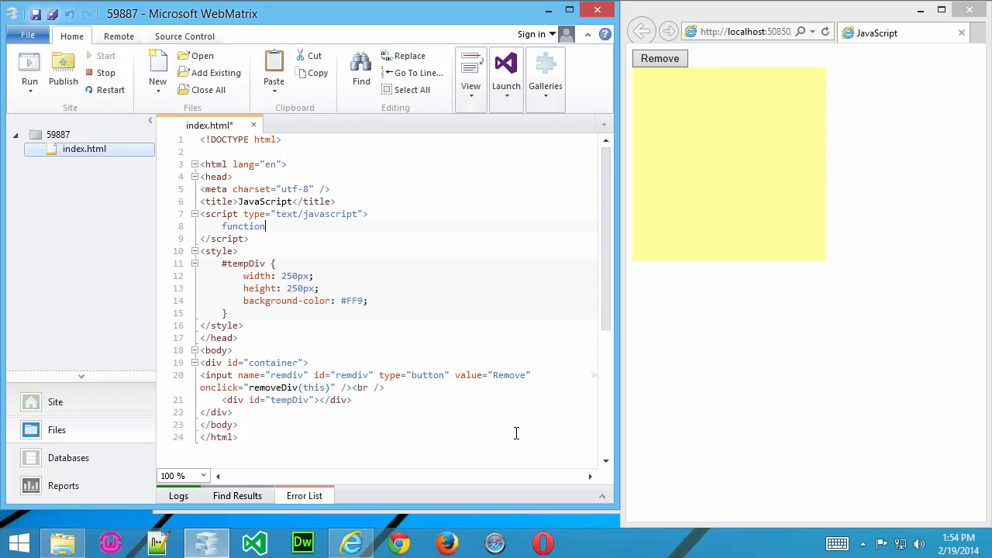
pyautogui.write('remo')
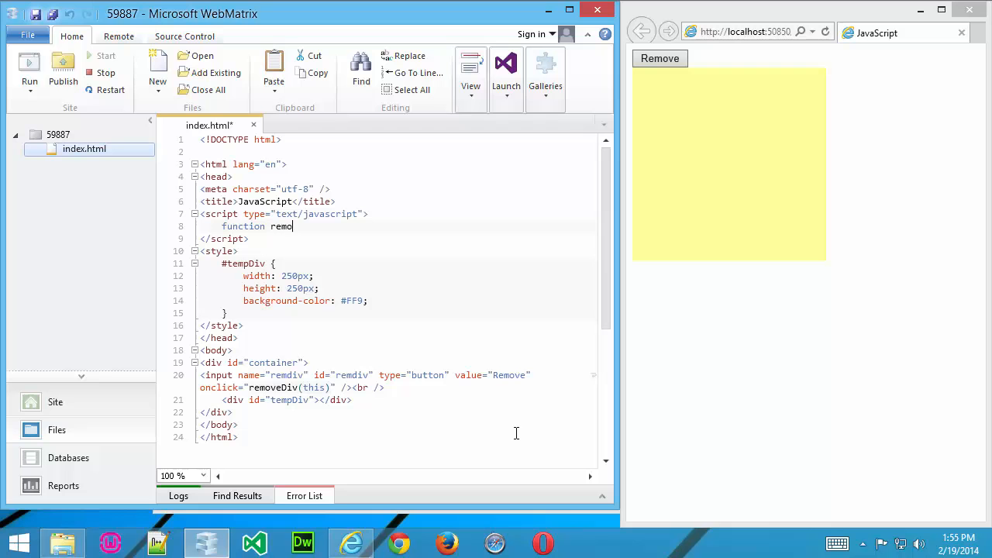
pyautogui.write('ve')
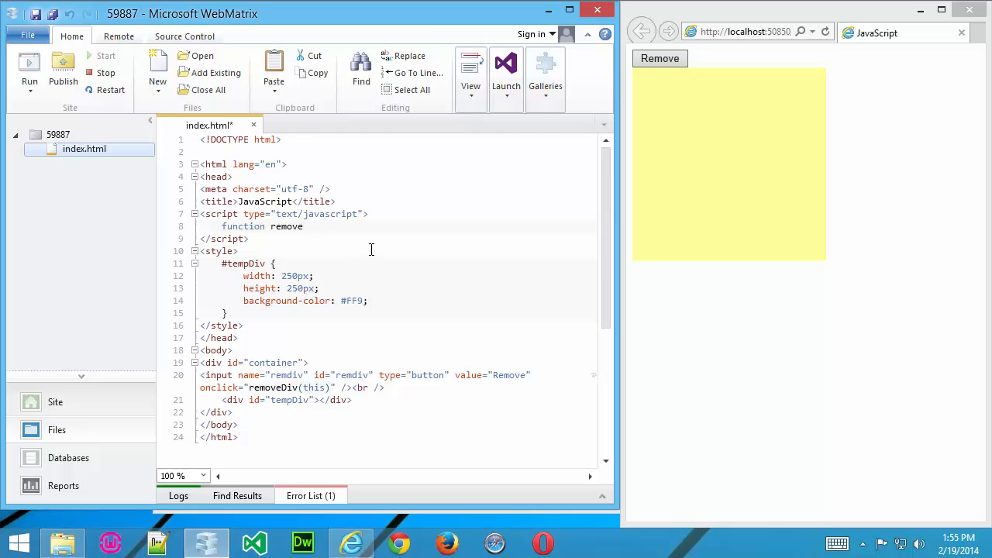
pyautogui.write('Div()')
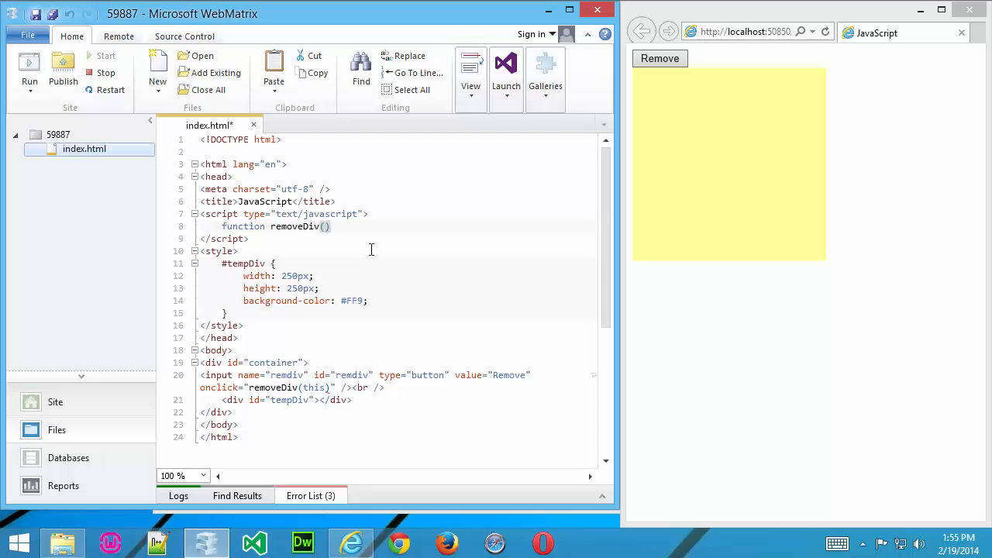
pyautogui.write('btnstate')
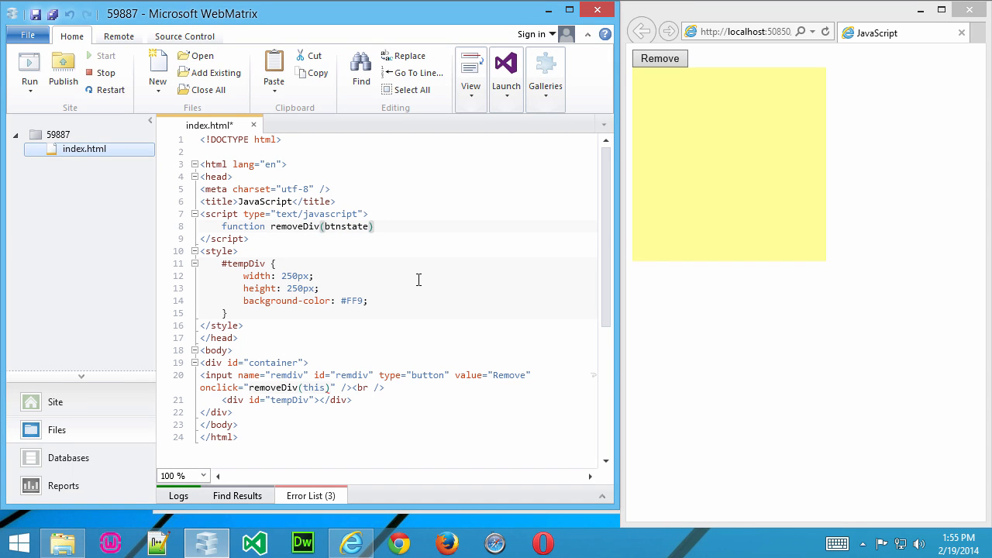
pyautogui.write('{')
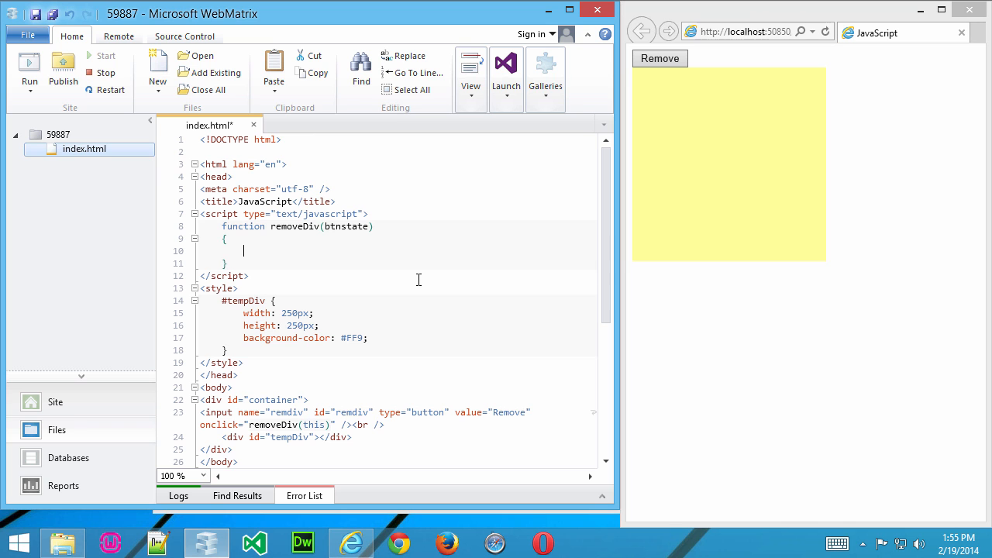
# Write var eDiv = document.getElementById("tempDiv"); as removeDiv's first statement
pyautogui.write('var')
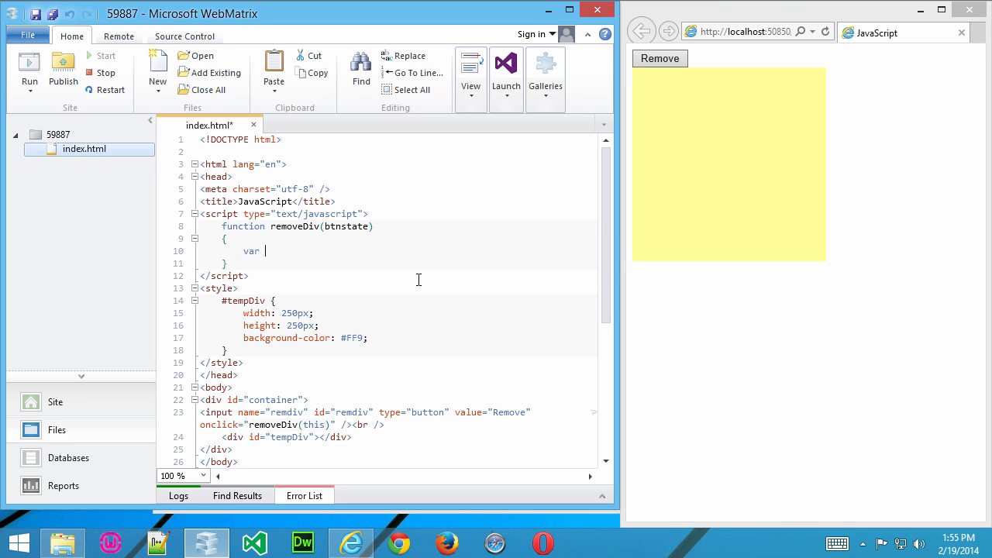
pyautogui.write('eDiv')
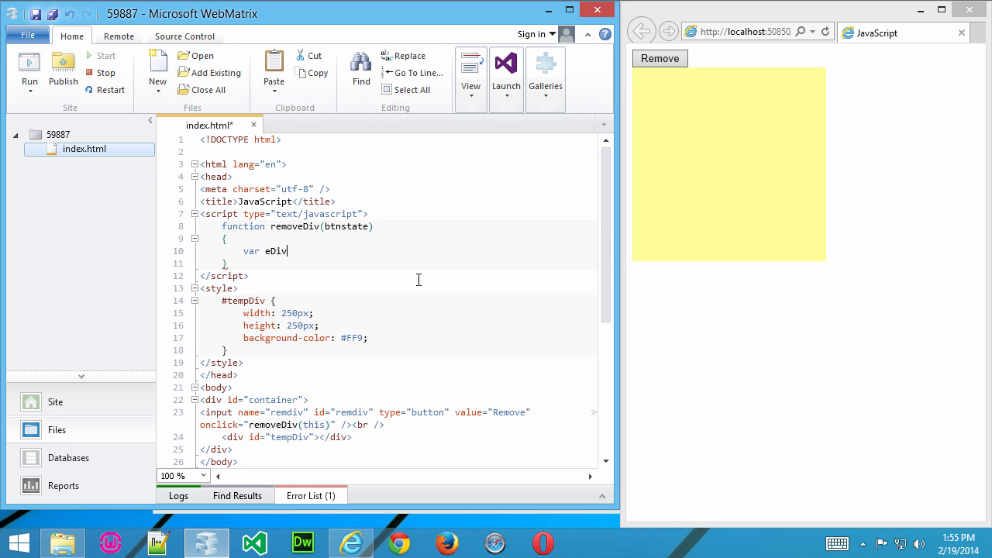
pyautogui.write('=')
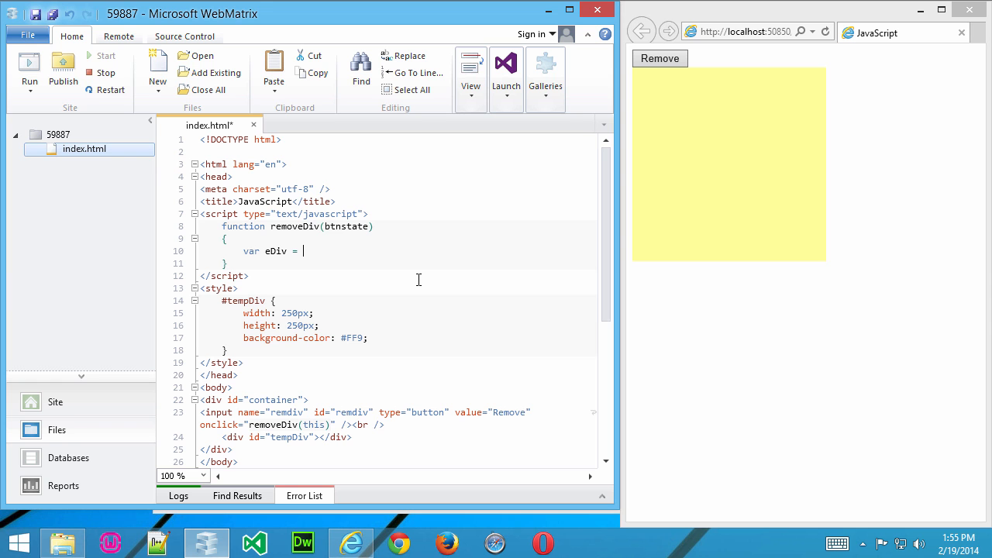
pyautogui.write('document')
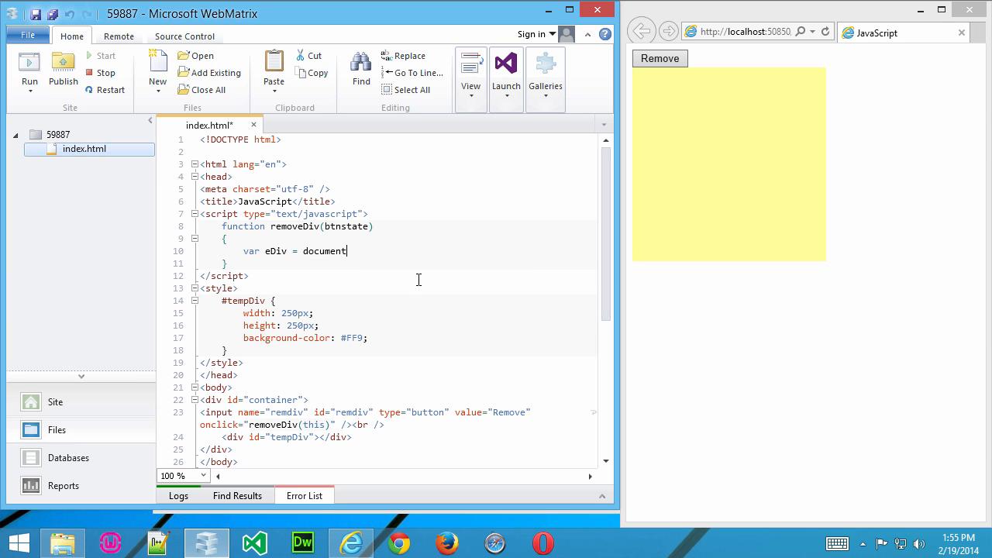
pyautogui.write('.getElementById')
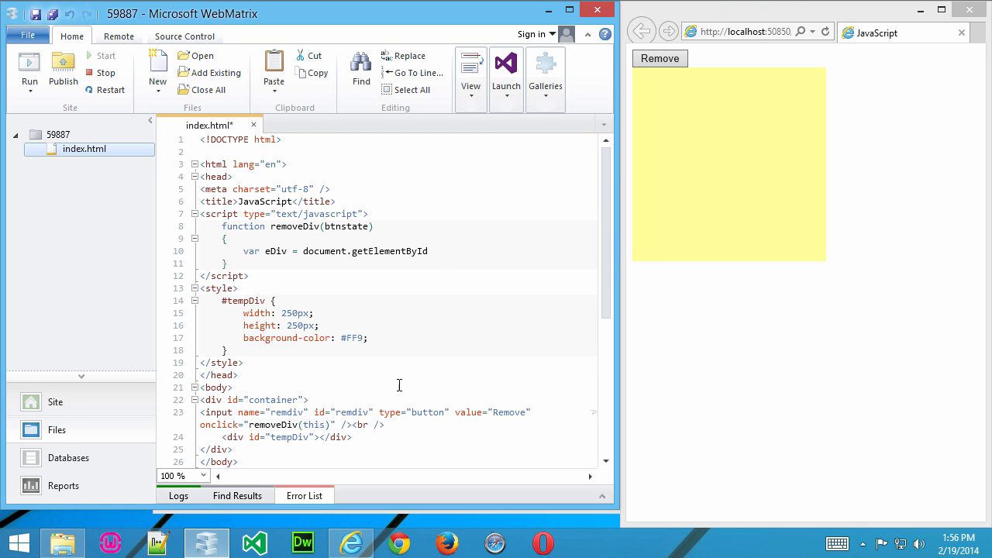
pyautogui.doubleClick(291, 436)
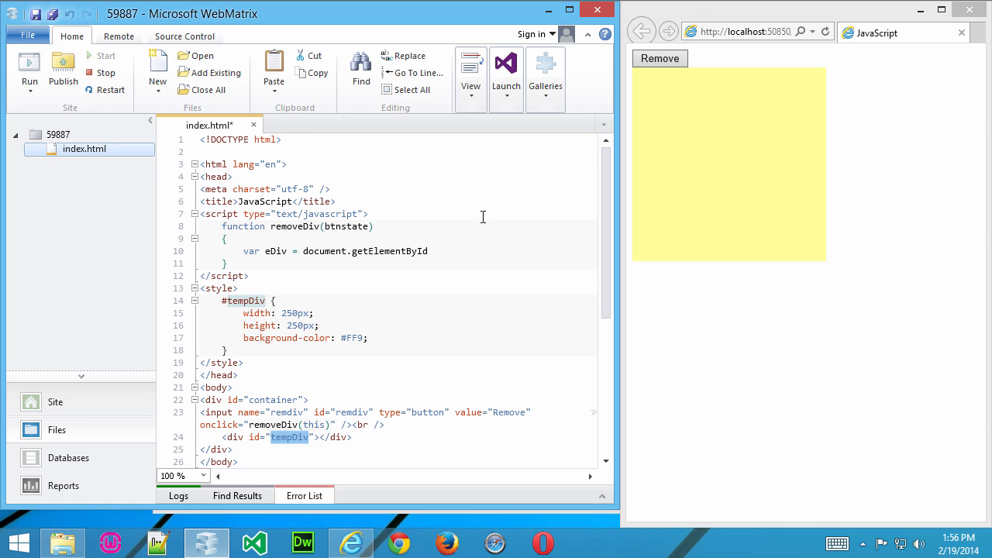
pyautogui.write('()')
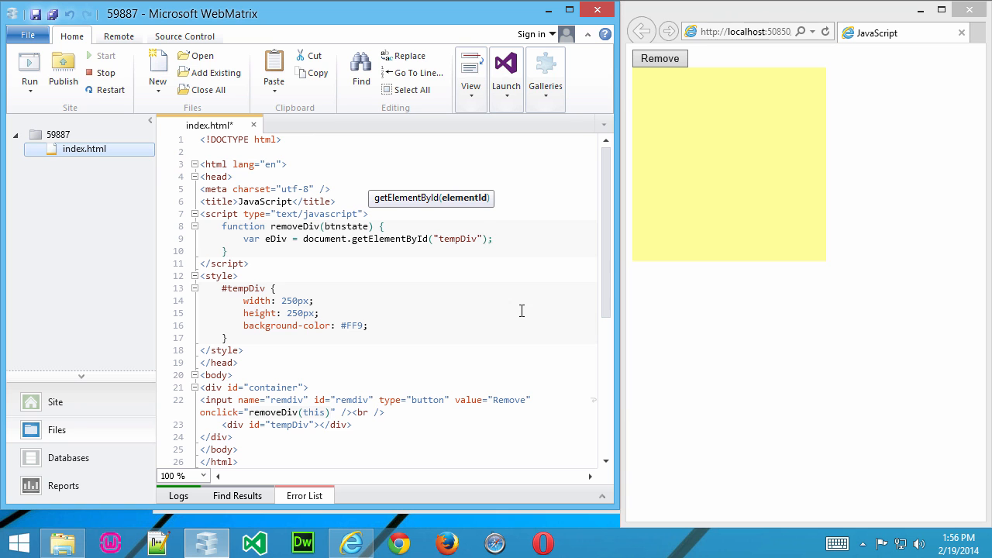
pyautogui.moveTo(347, 251)
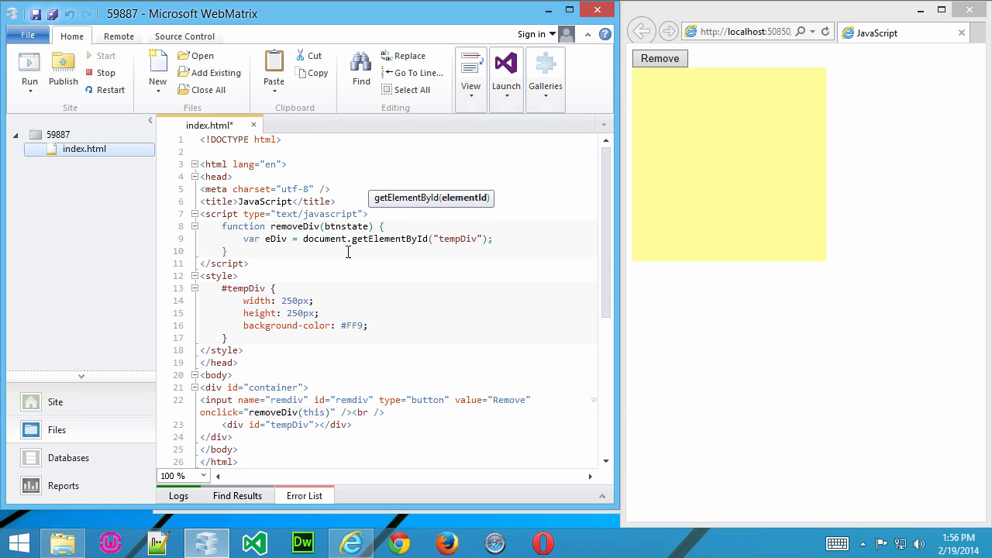
pyautogui.moveTo(452, 250)
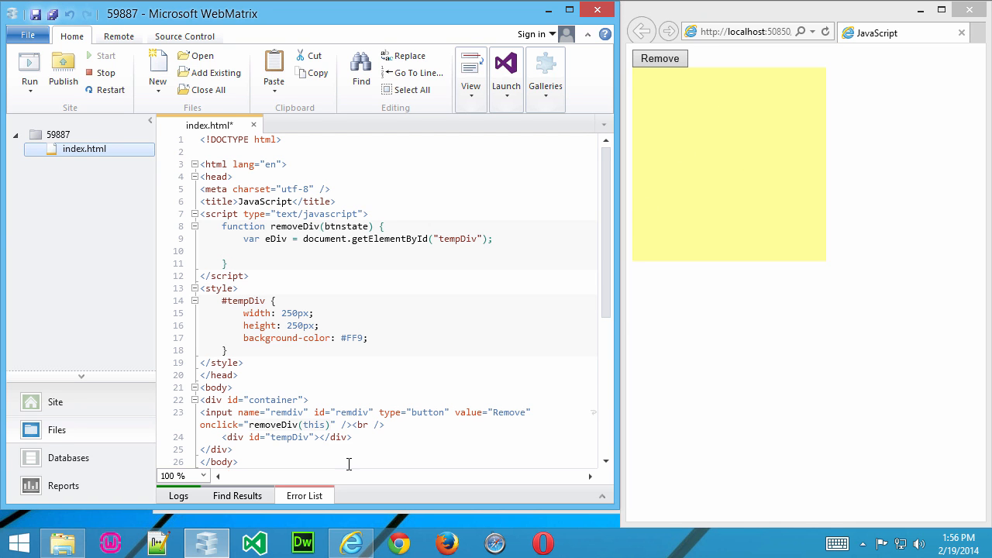
# Add eDiv.parentNode.removeChild(eDiv); to removeDiv and save index.html
pyautogui.write('eDiv')
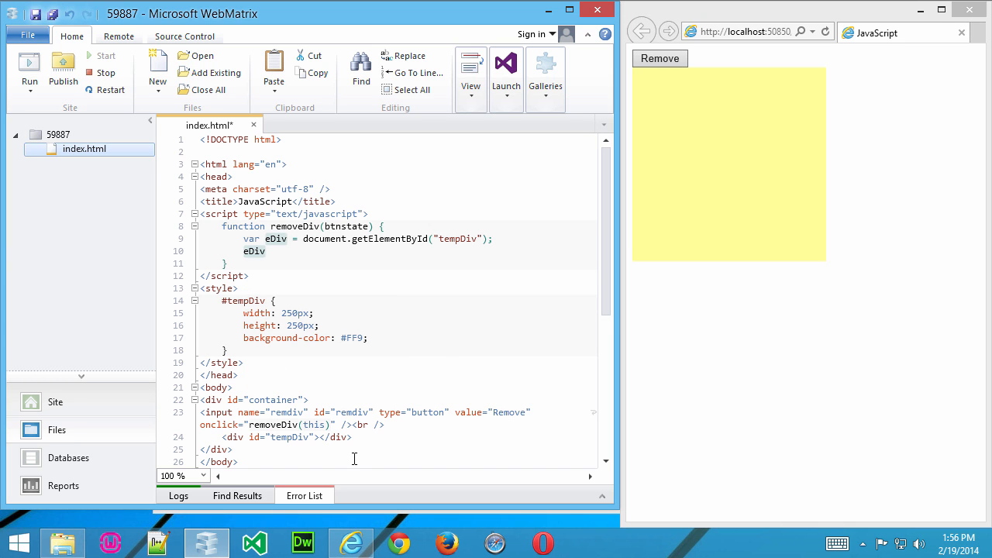
pyautogui.write('.')
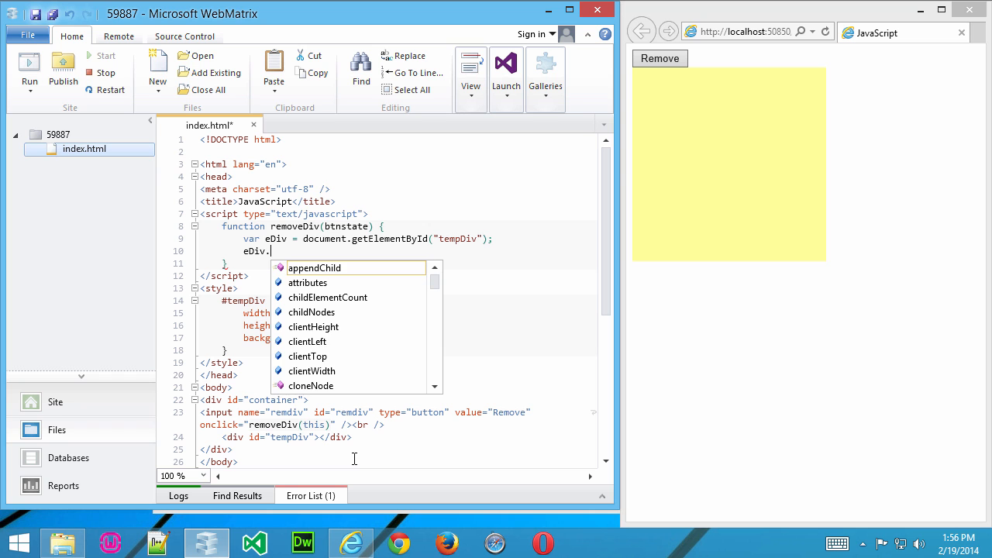
pyautogui.write('parentNode')
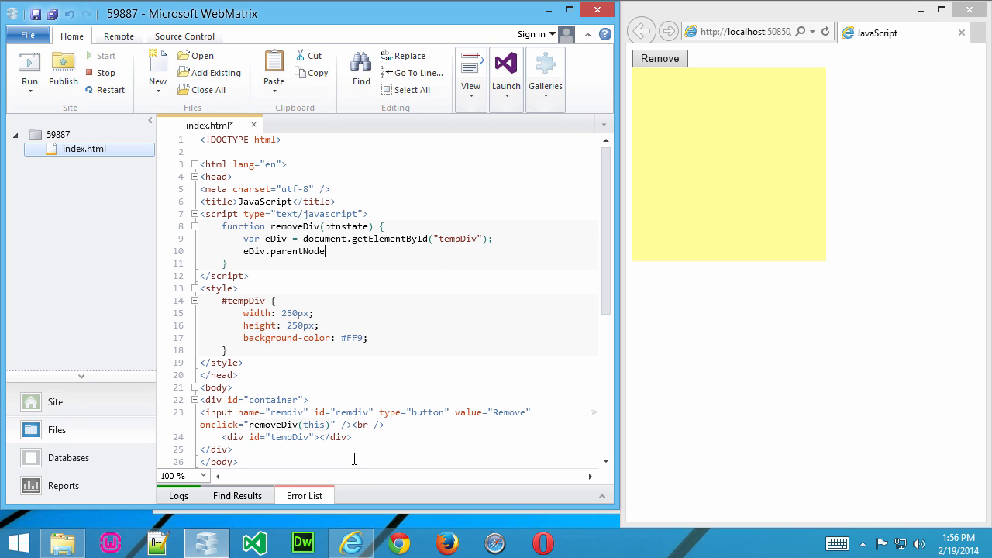
pyautogui.write('.removeChild')
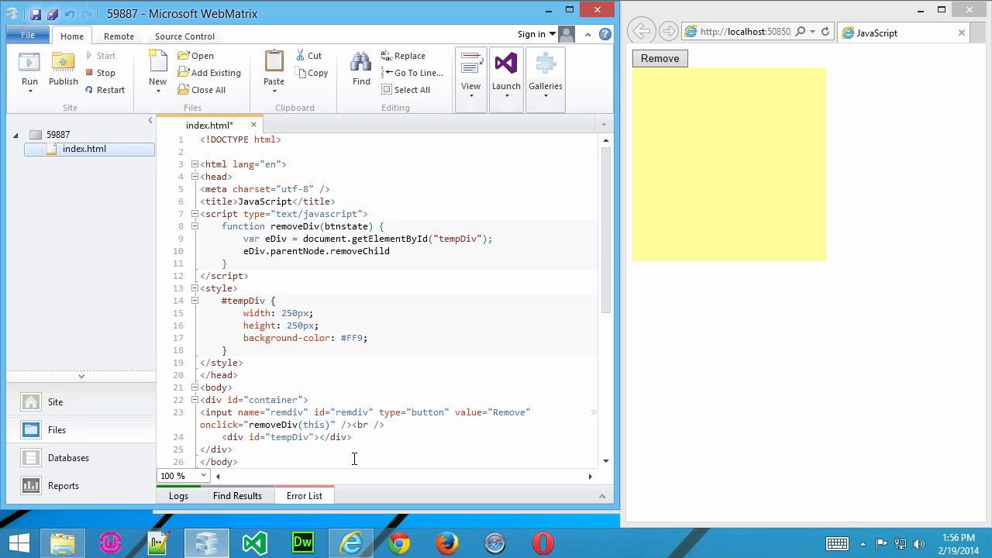
pyautogui.write('(eDiv);')
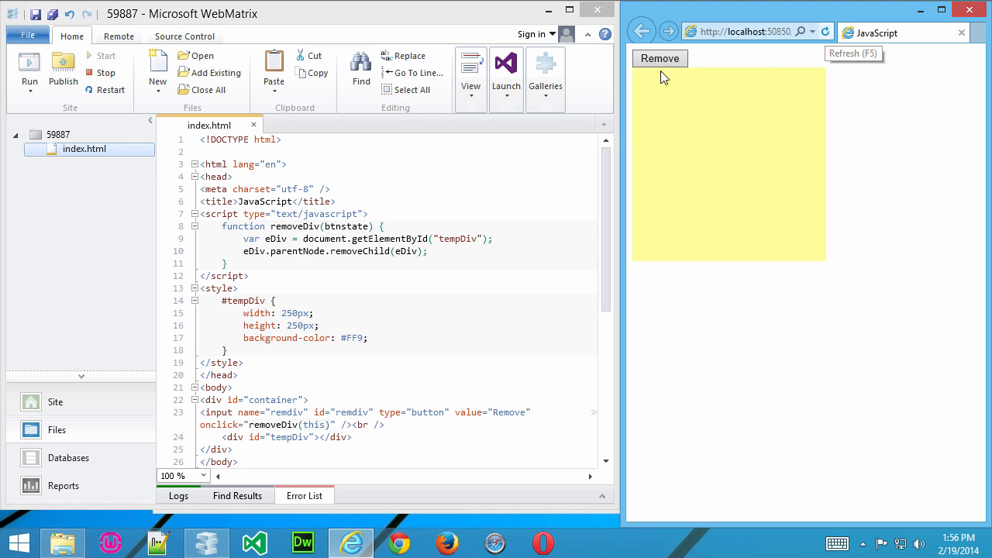
# Refresh the preview and click Remove to make the yellow tempDiv disappear
pyautogui.click(659, 58)
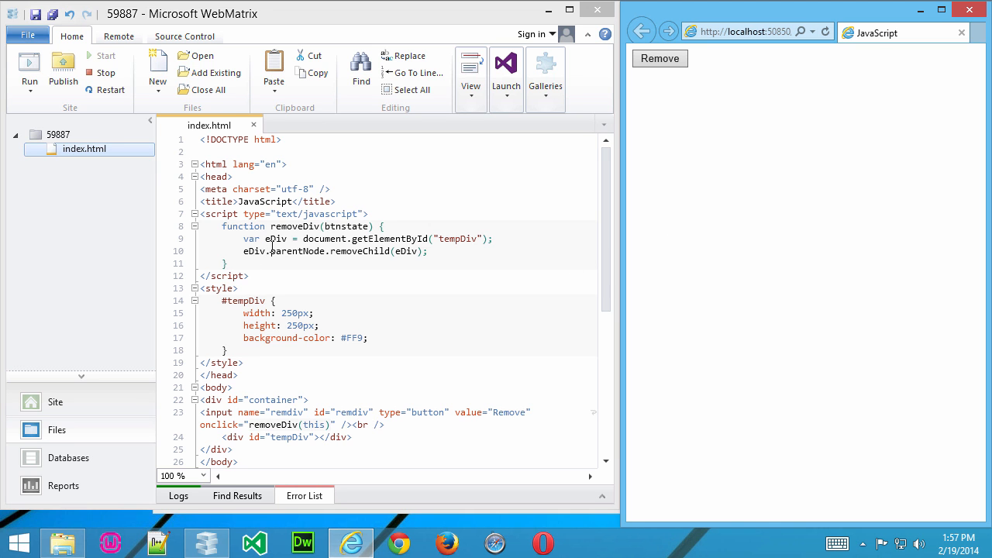
pyautogui.doubleClick(275, 239)
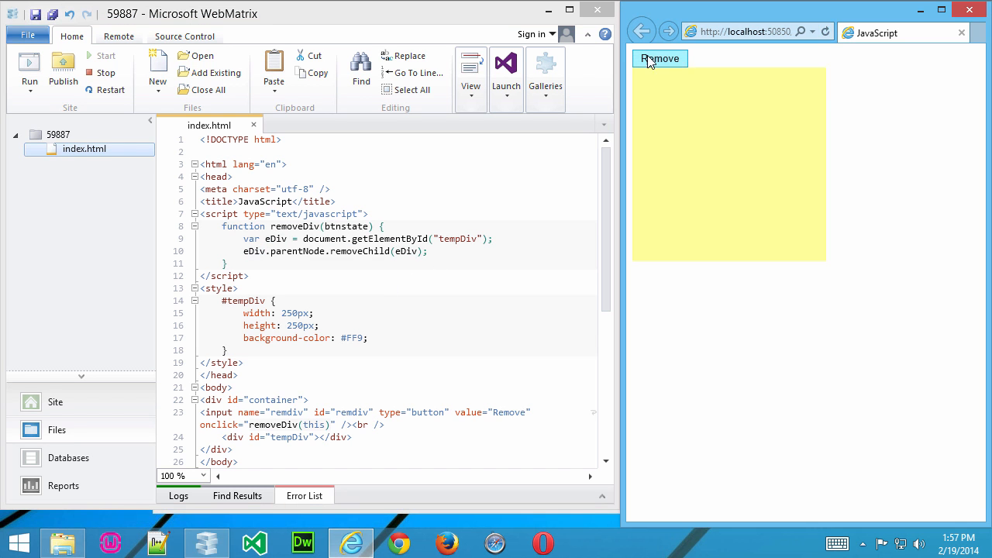
pyautogui.click(659, 58)
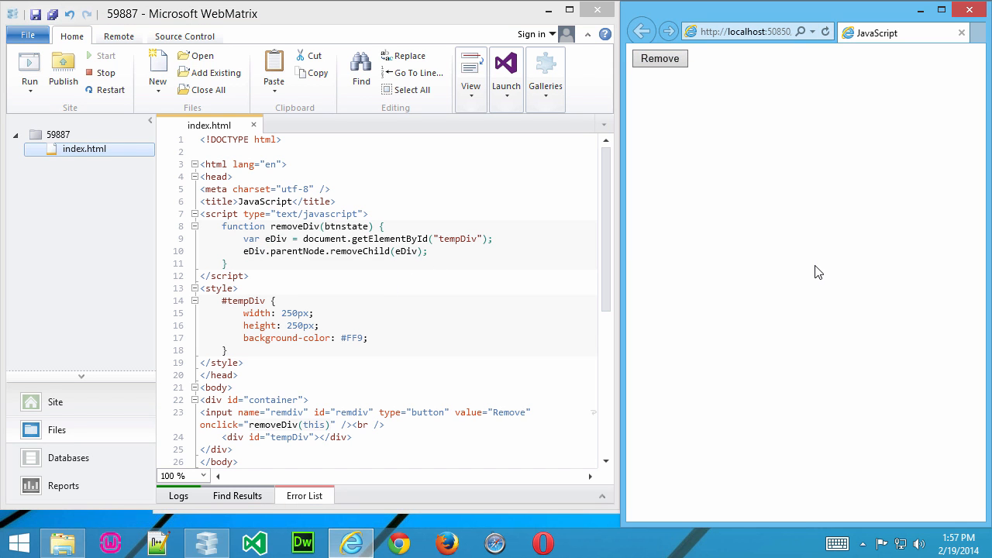